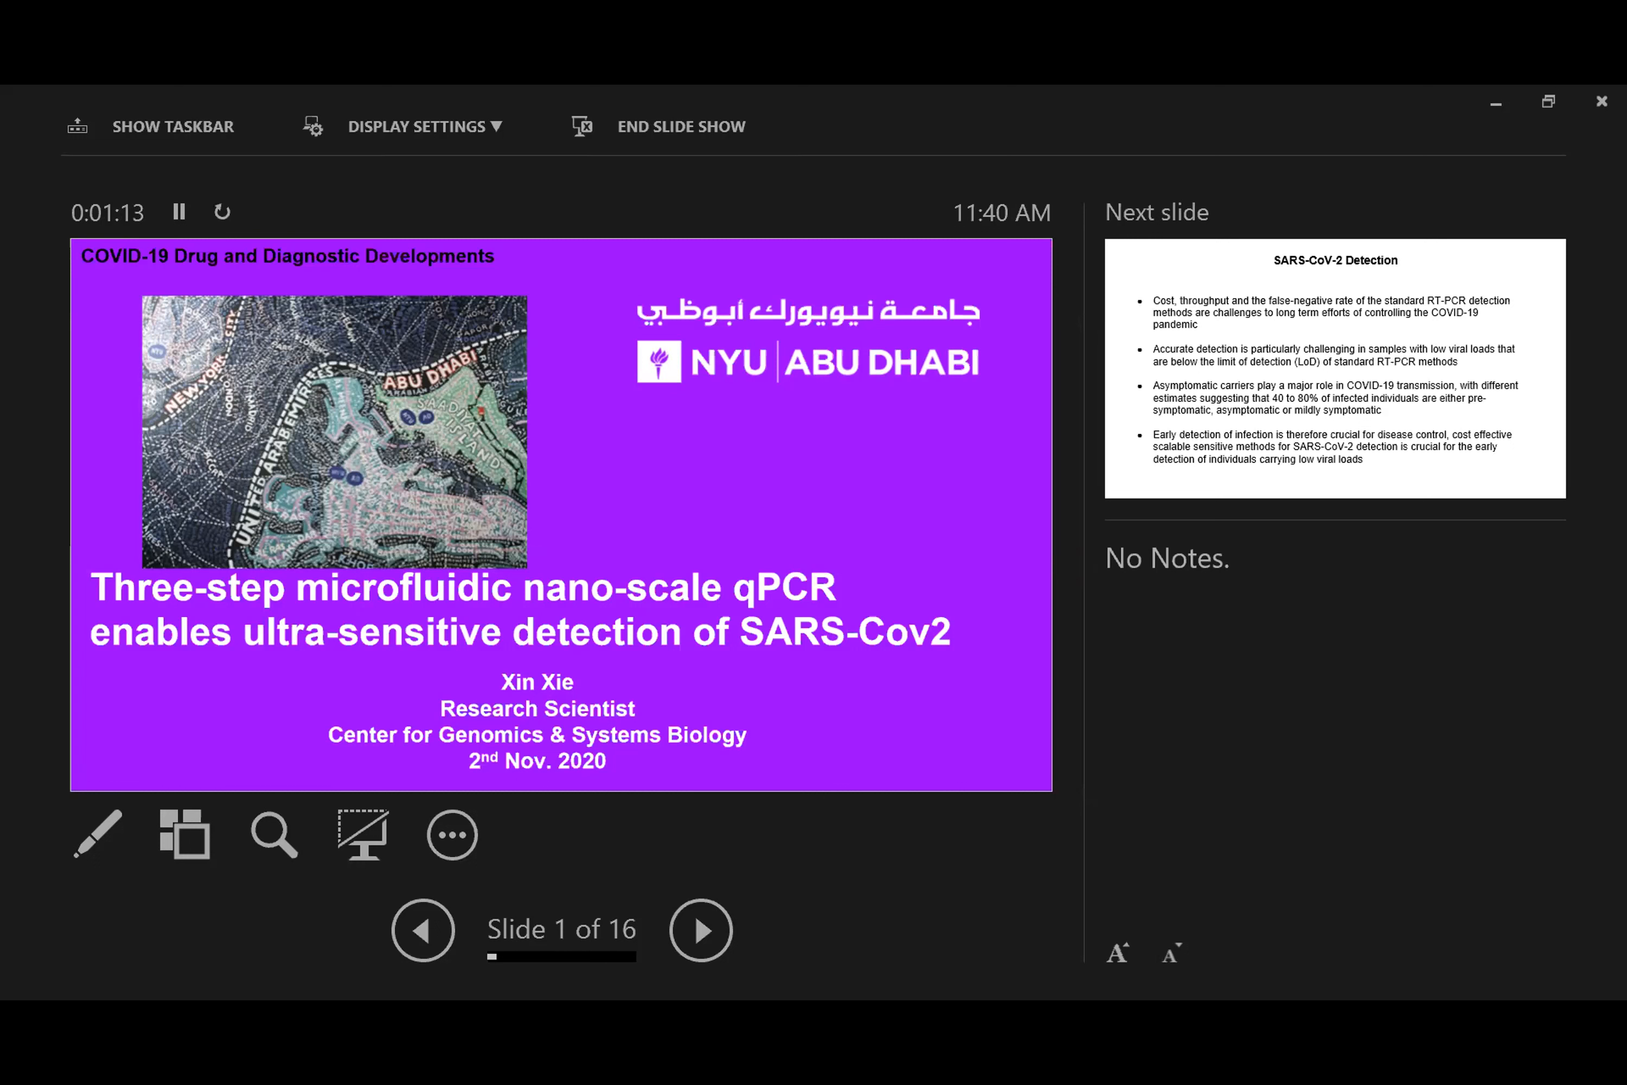
- Advance from the title slide to slide 2, SARS-CoV-2 Detection challenges
click(699, 928)
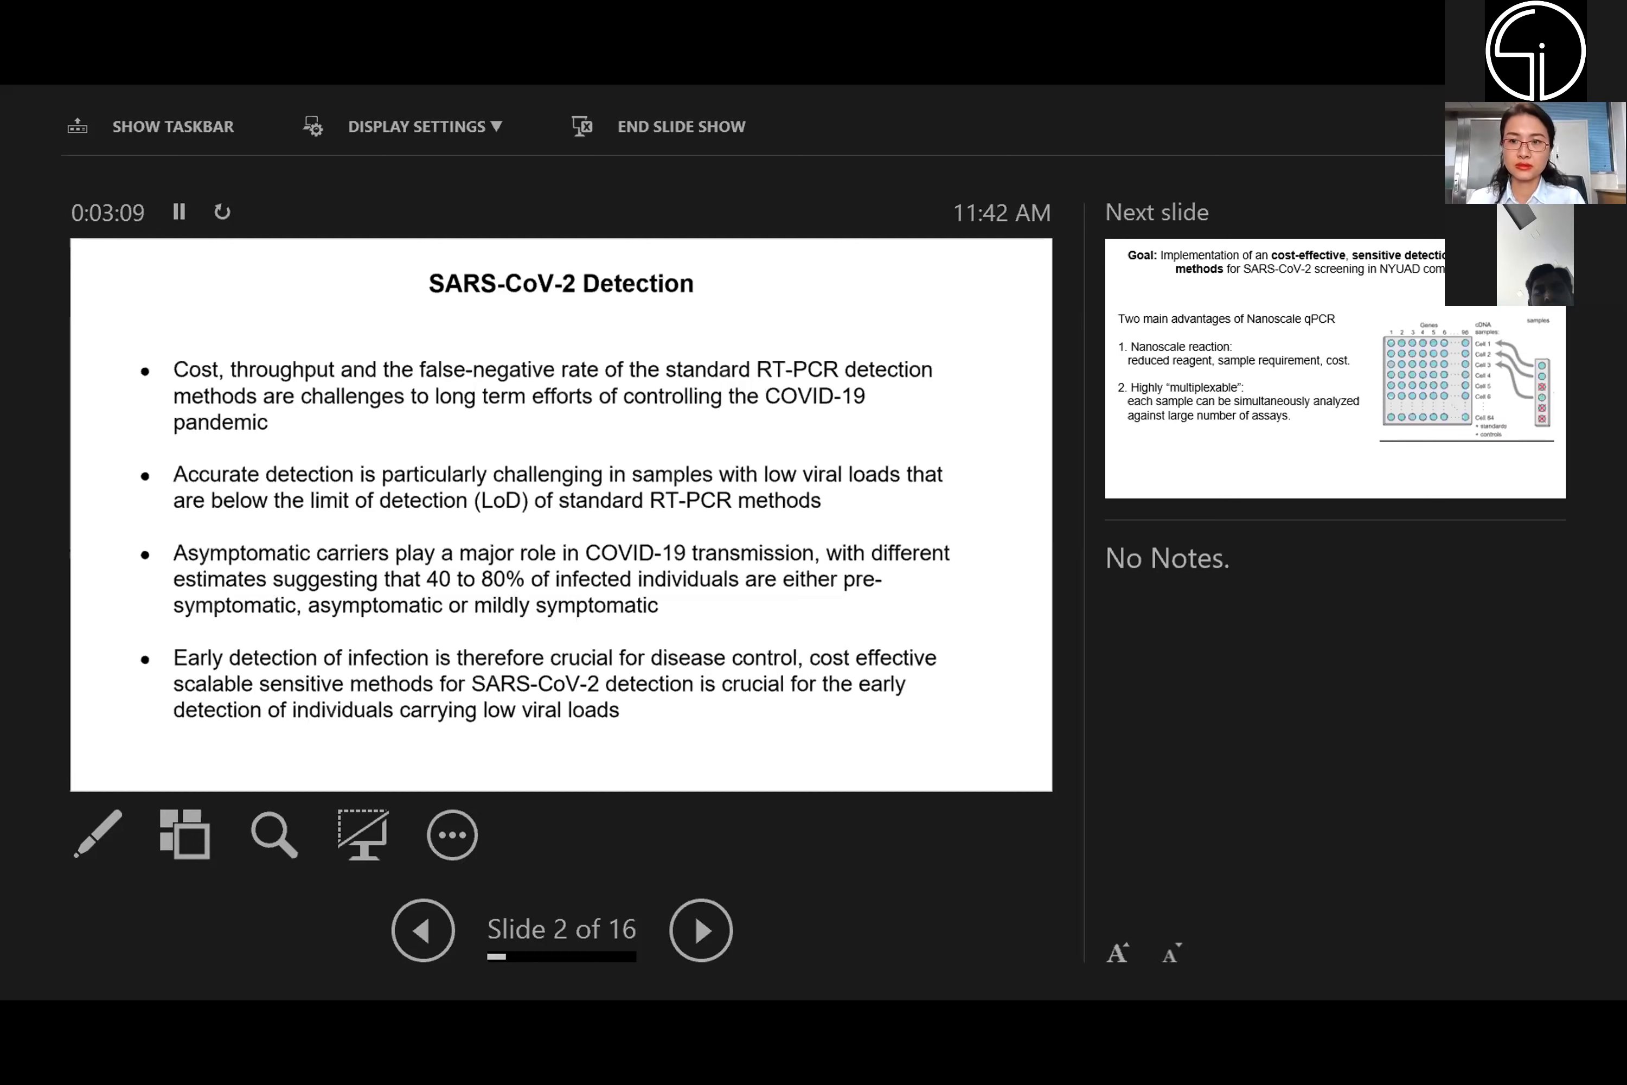
- Advance to slide 3 on the screening goal and two advantages of nanoscale qPCR
click(699, 929)
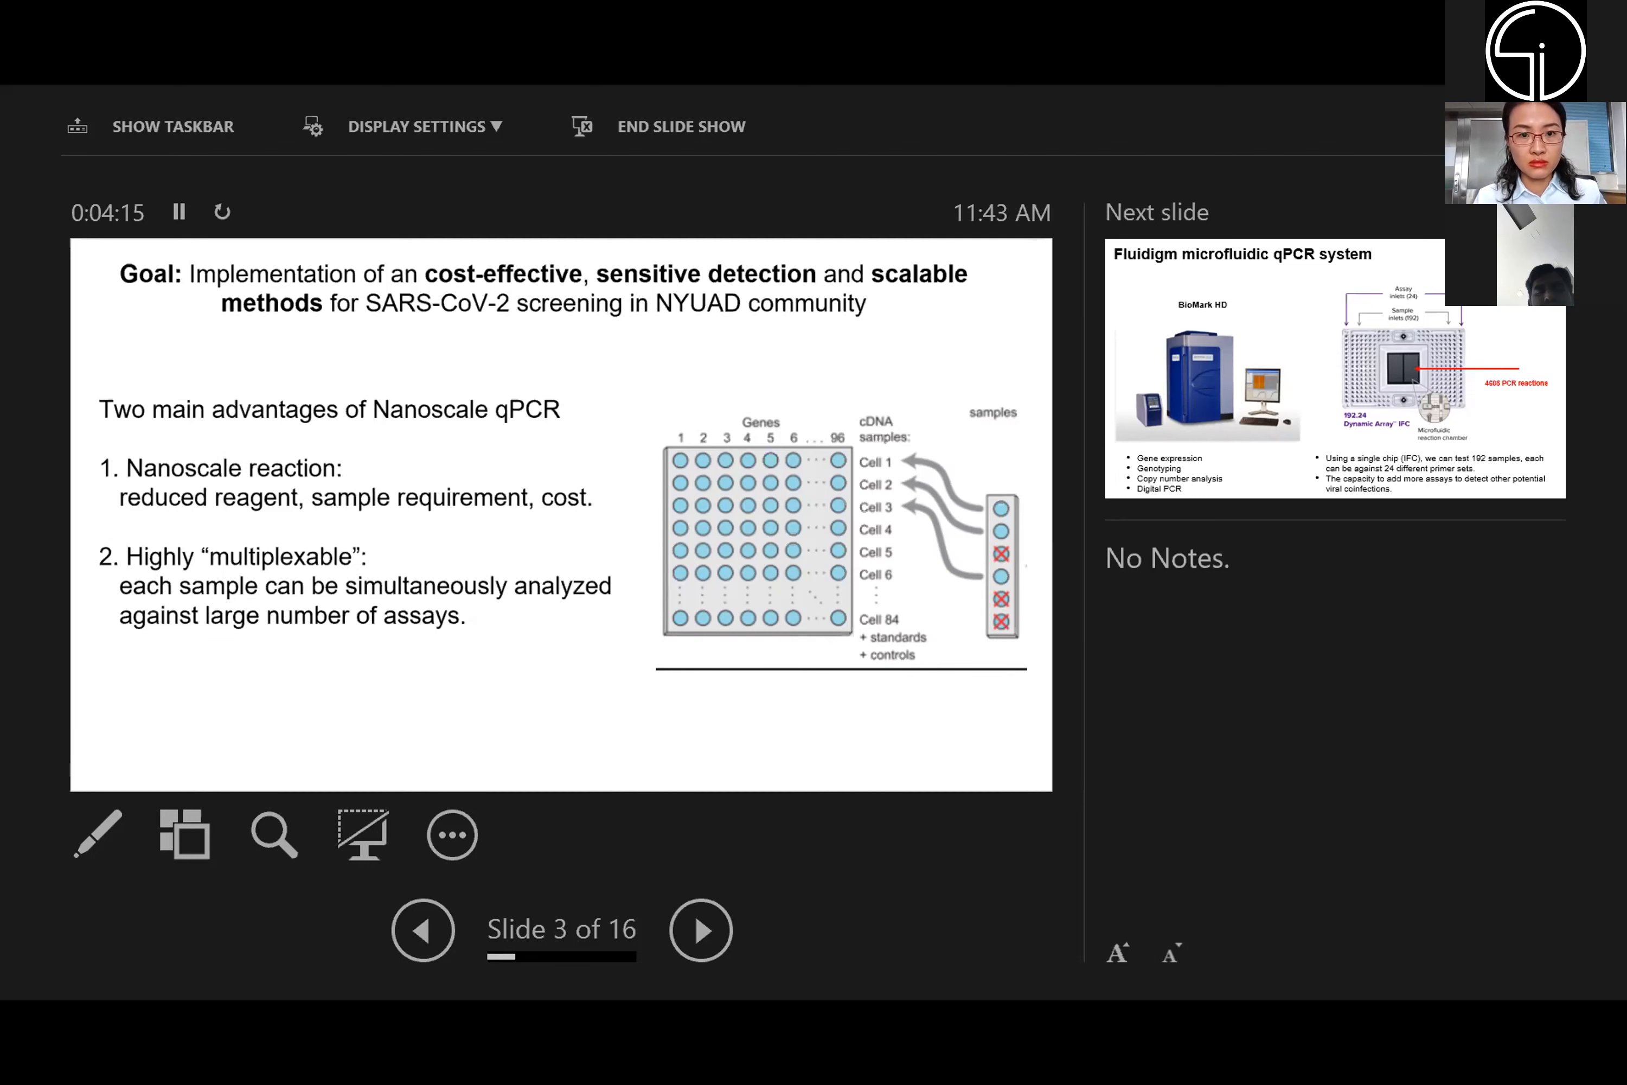
- Advance to slide 4 introducing the Fluidigm microfluidic qPCR system with BioMark HD
click(699, 928)
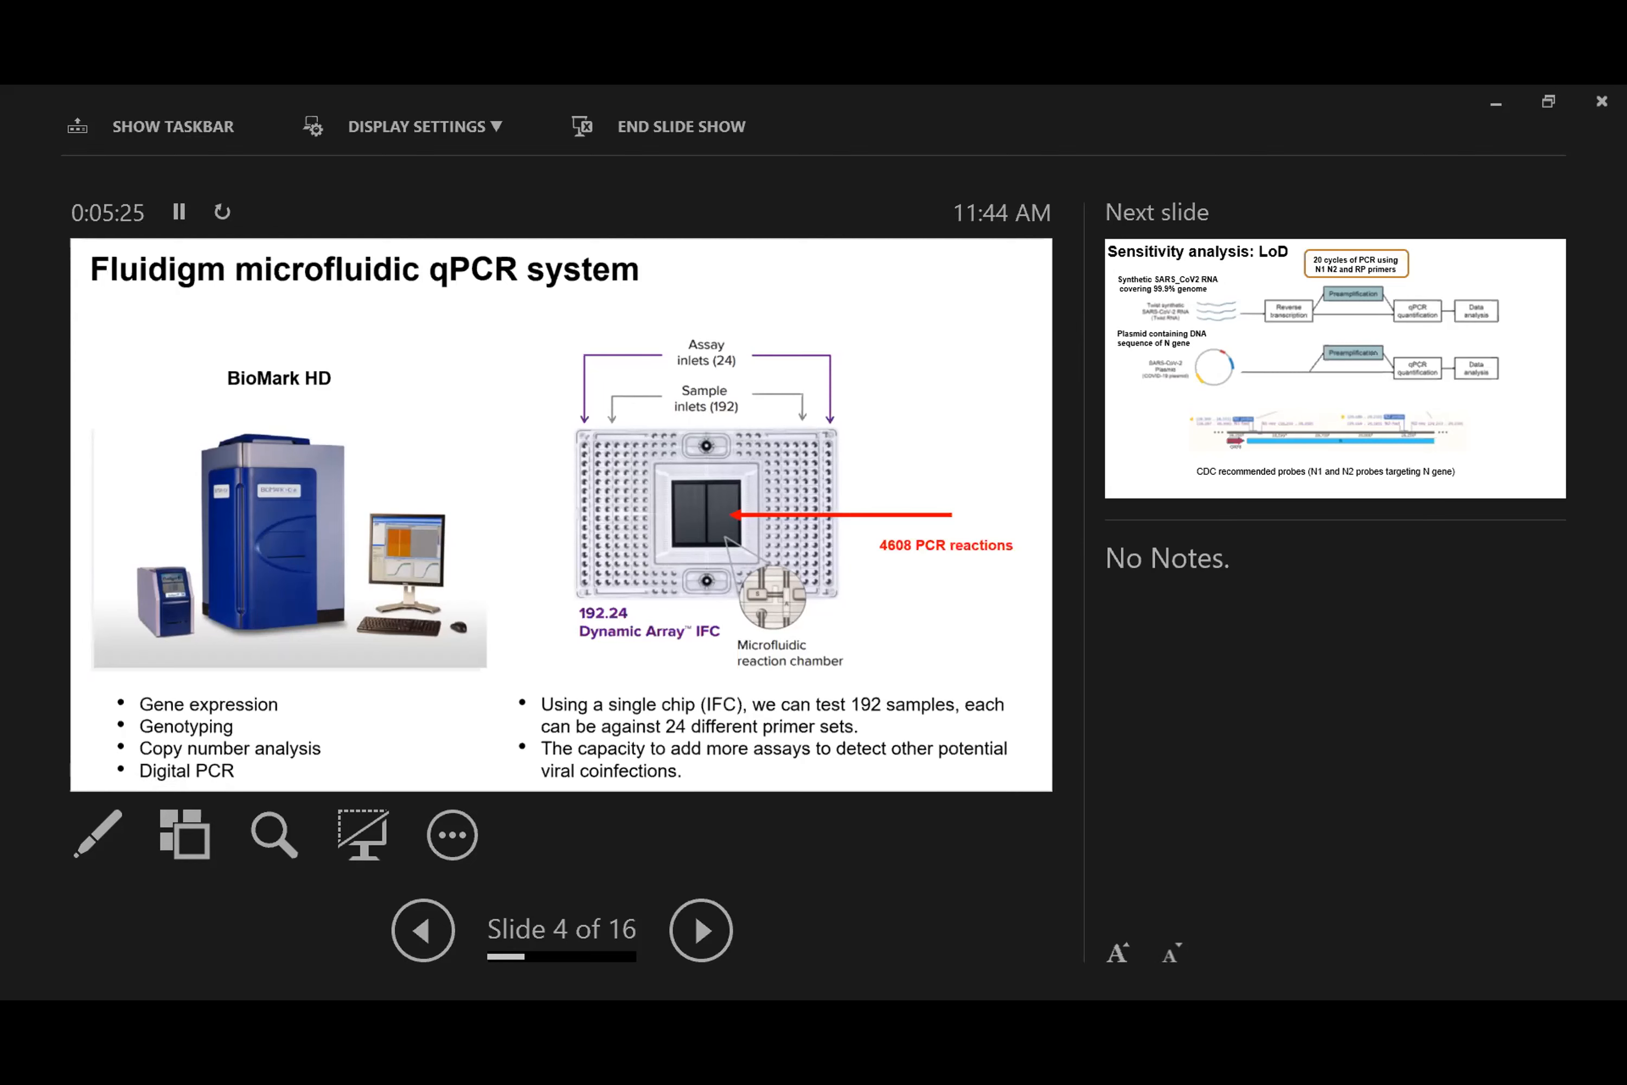
- Advance to slide 5, the LoD sensitivity analysis workflow with CDC N1/N2 probes
click(699, 928)
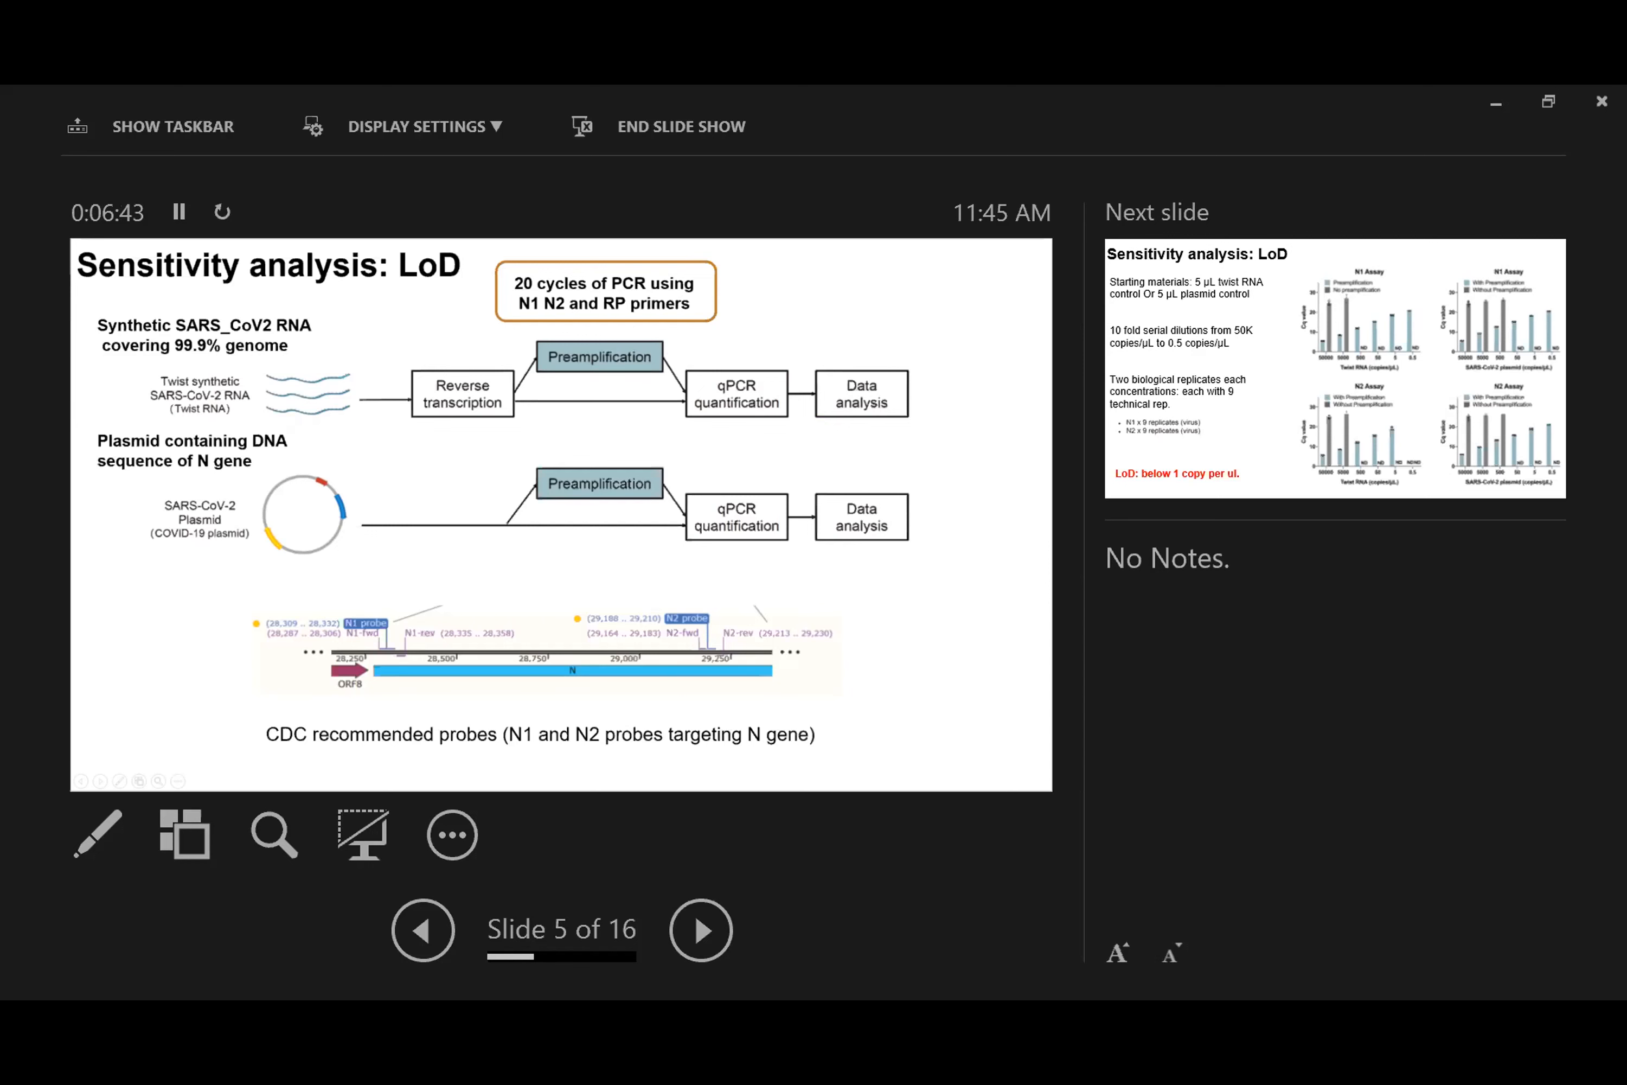
click(700, 928)
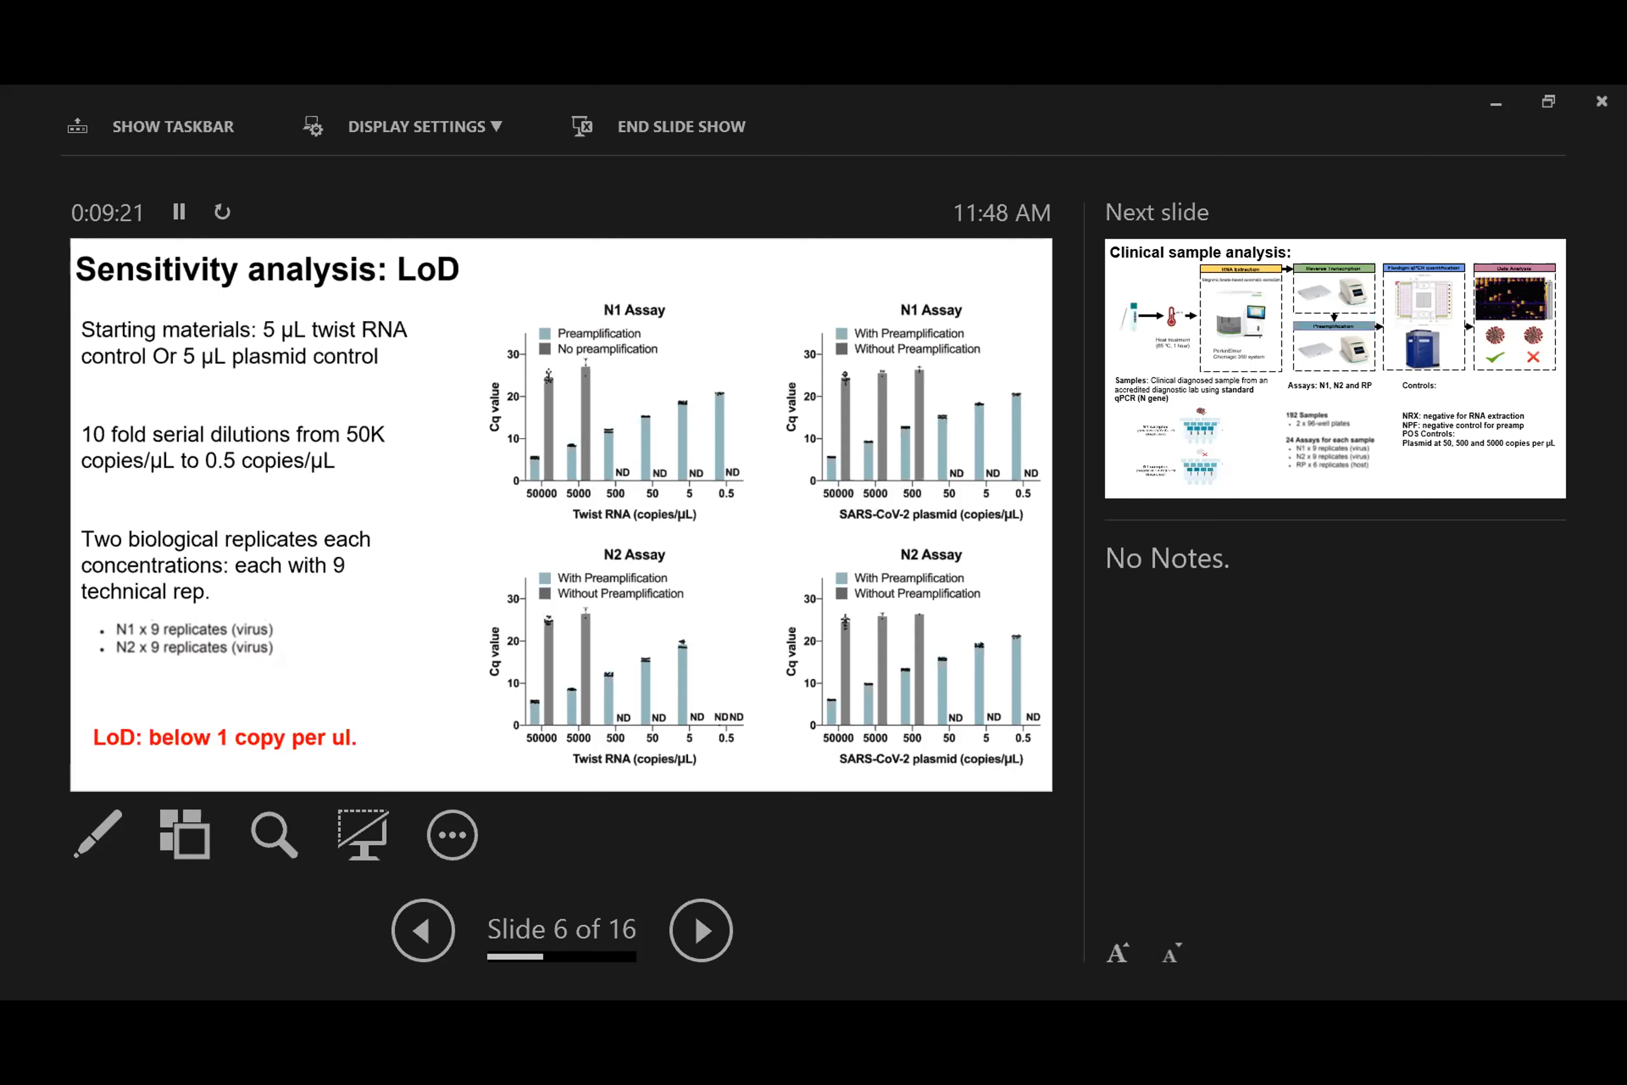
- Advance to slide 7 on the clinical sample analysis workflow, assays and controls
click(701, 928)
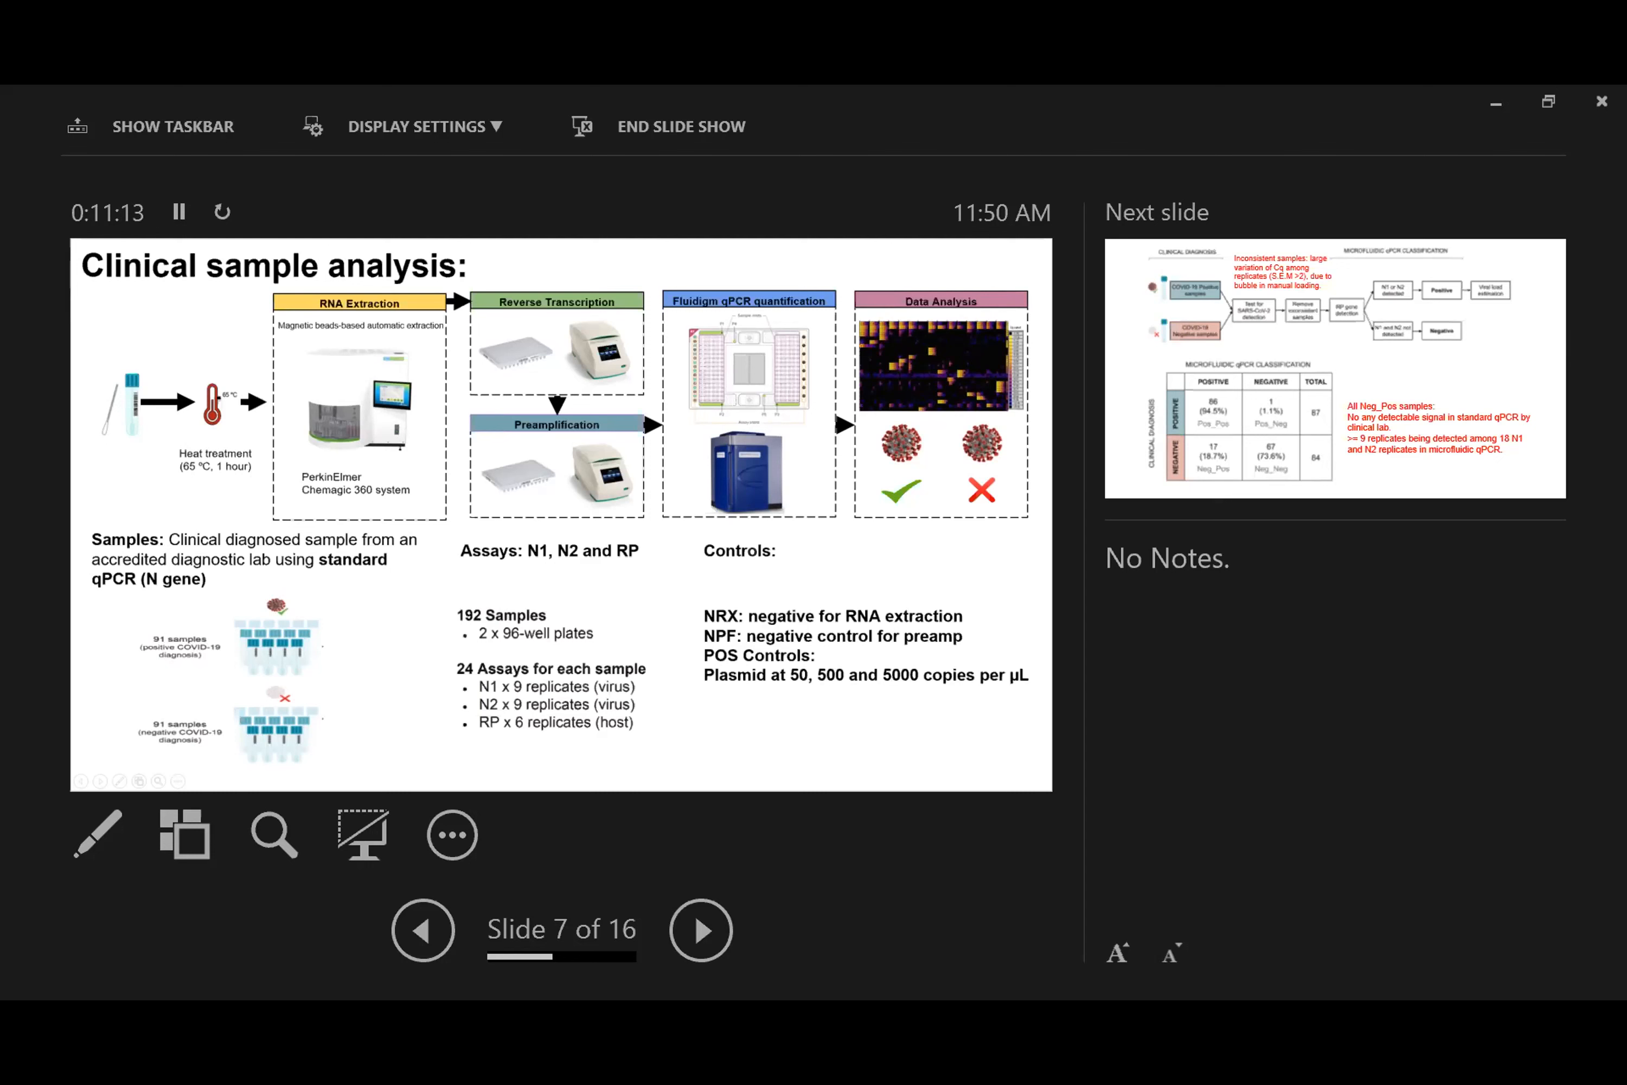
- Advance to slide 8 comparing clinical diagnosis with microfluidic qPCR classification
click(700, 929)
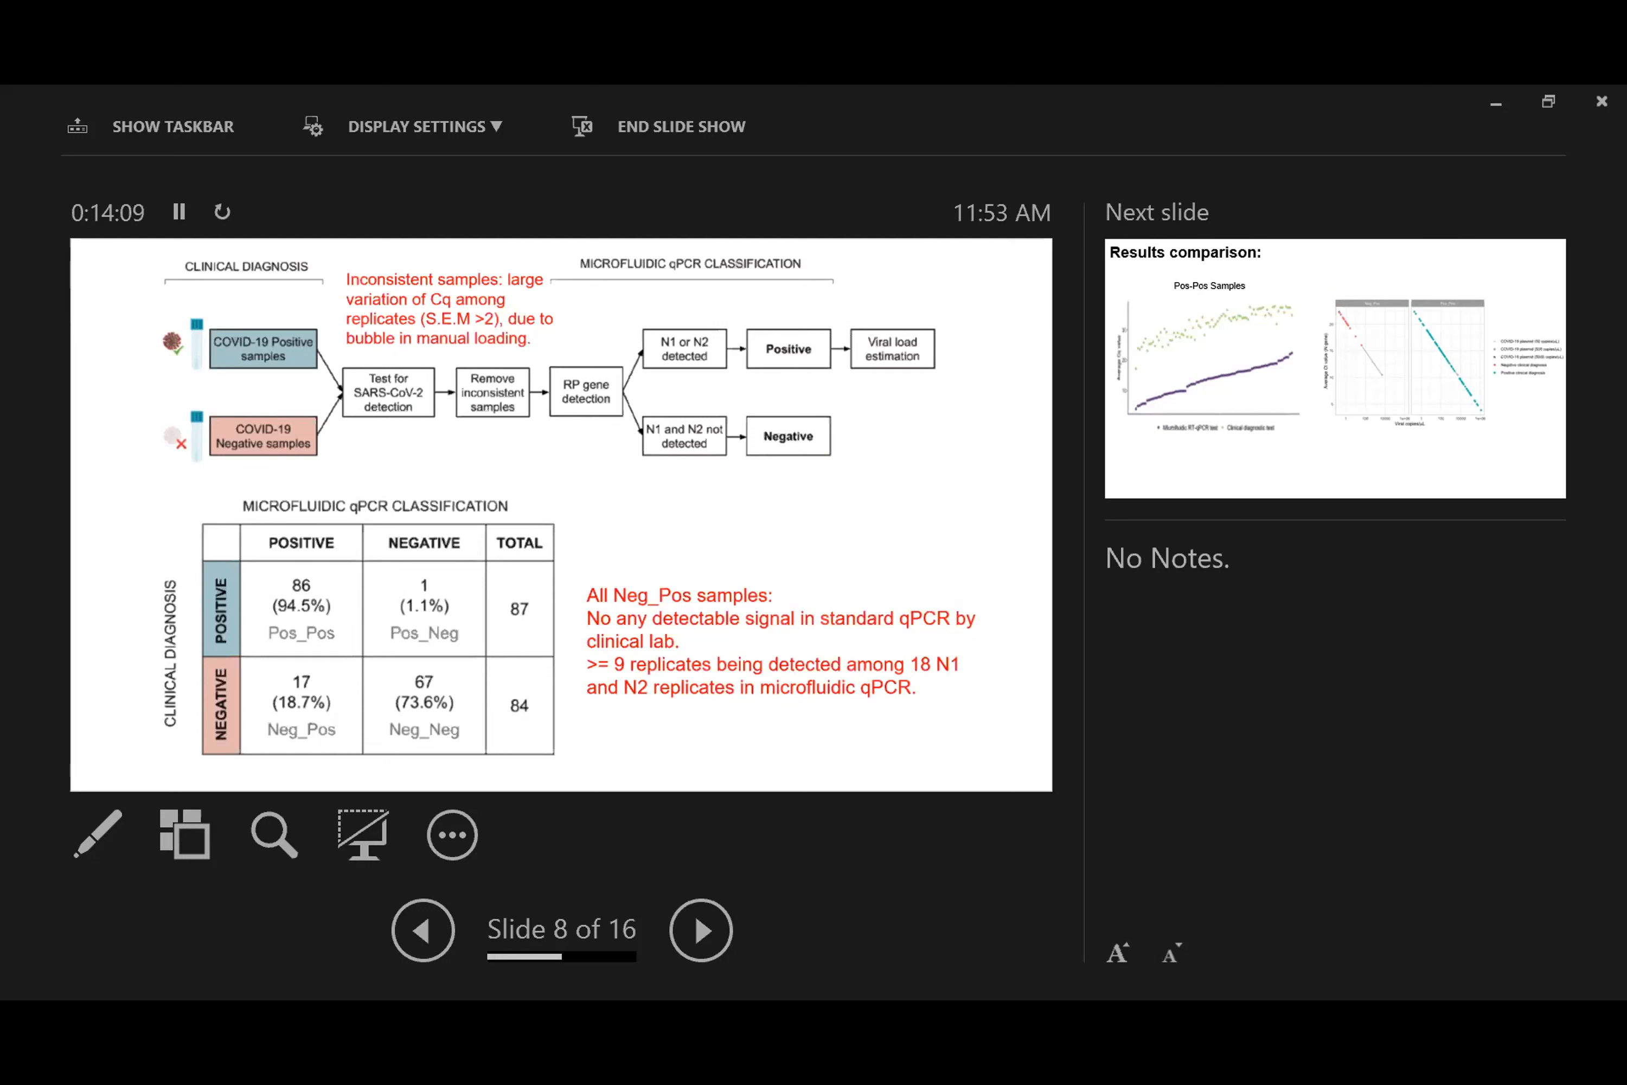
- Advance to slide 9, the results comparison charts for Pos-Pos and Neg-Pos samples
click(701, 929)
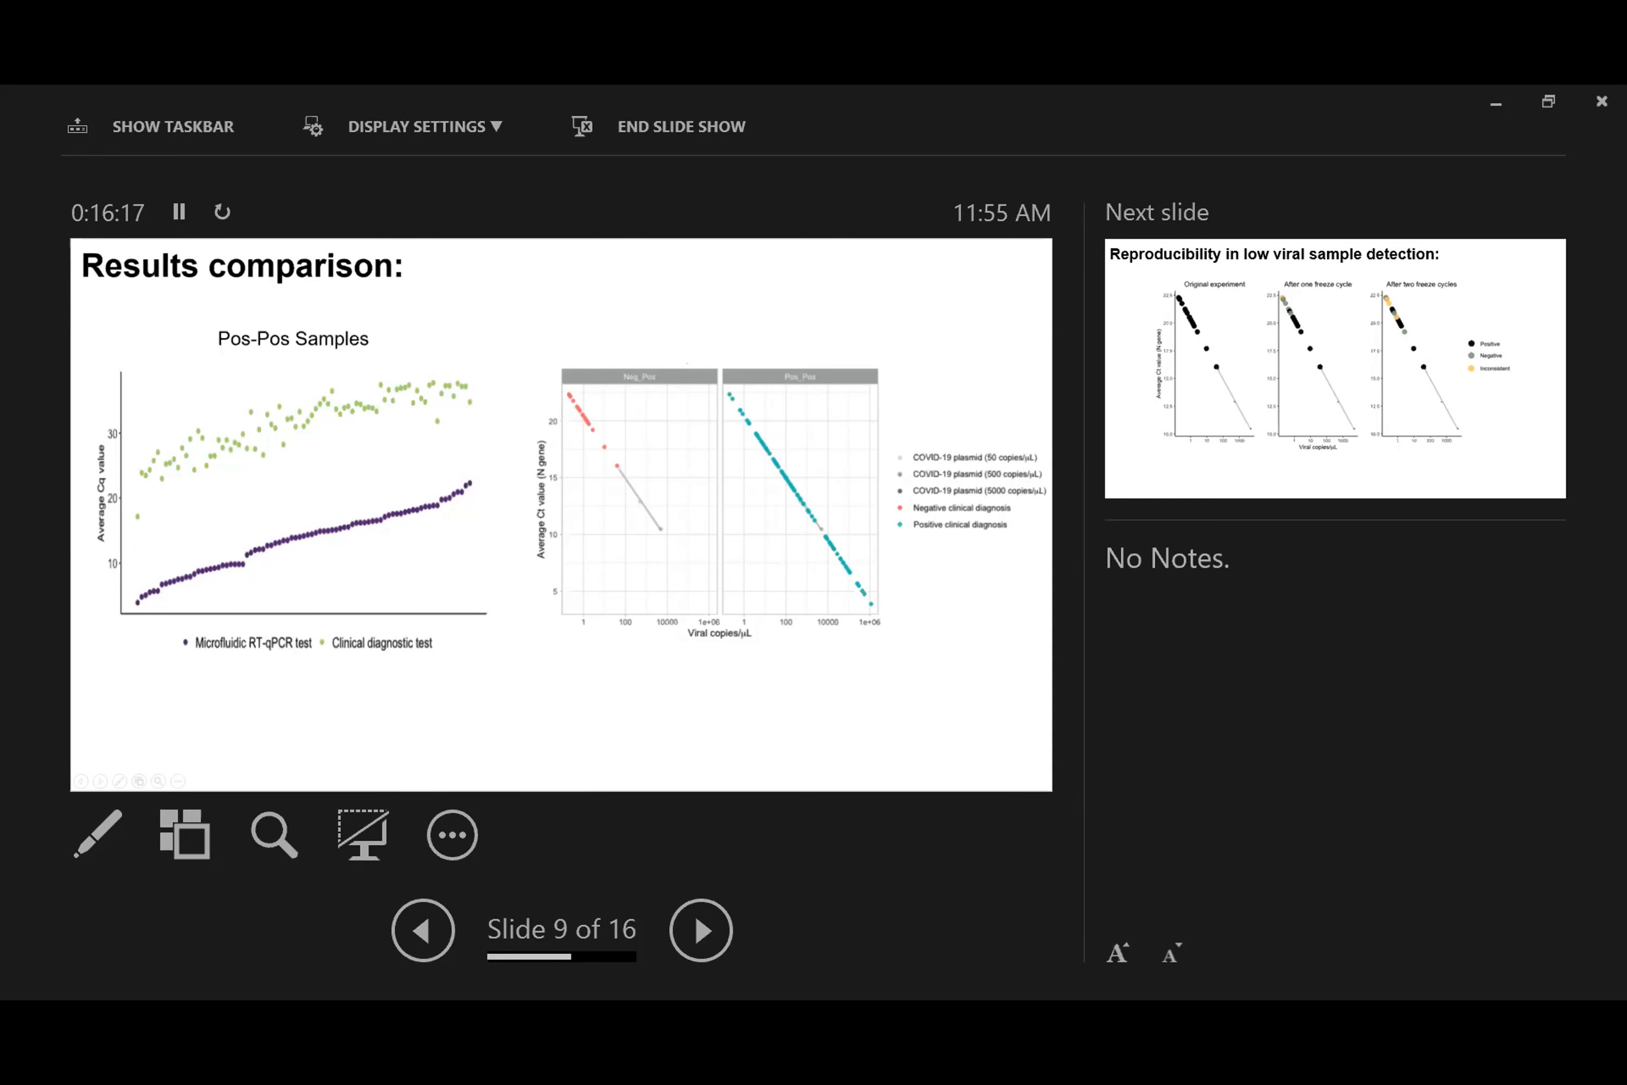
click(422, 928)
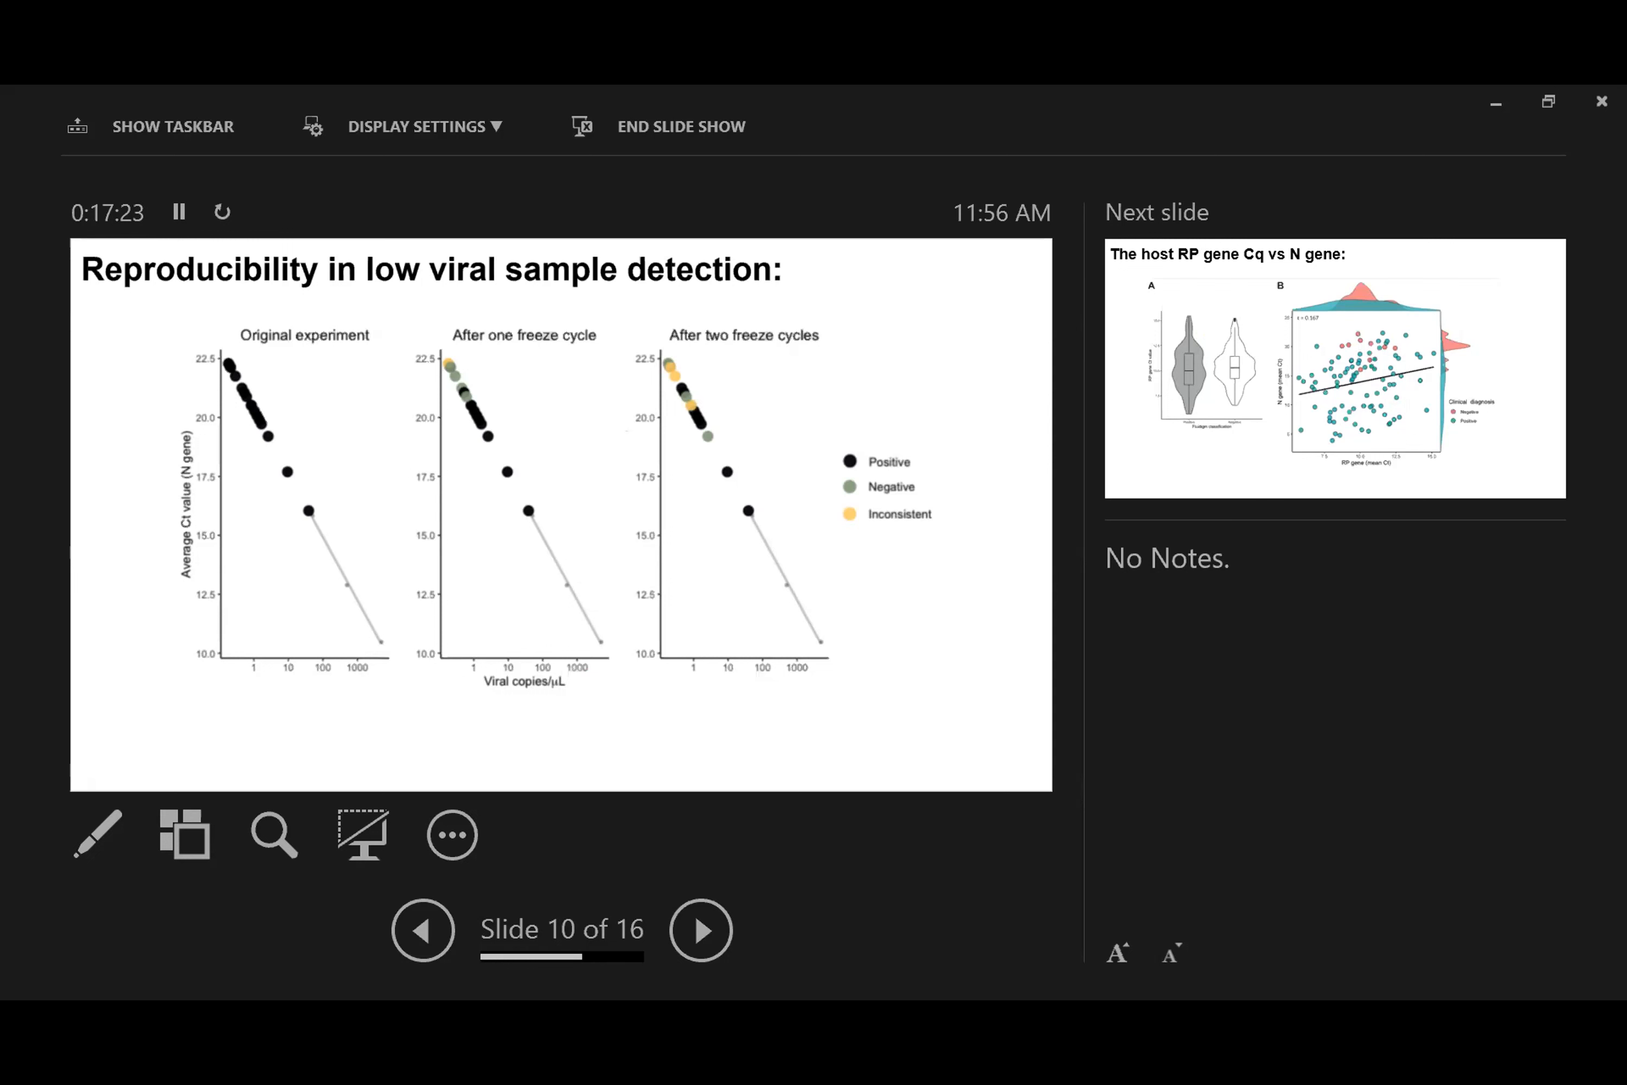
- Advance to slide 11 plotting host RP gene Cq against N gene values
click(700, 929)
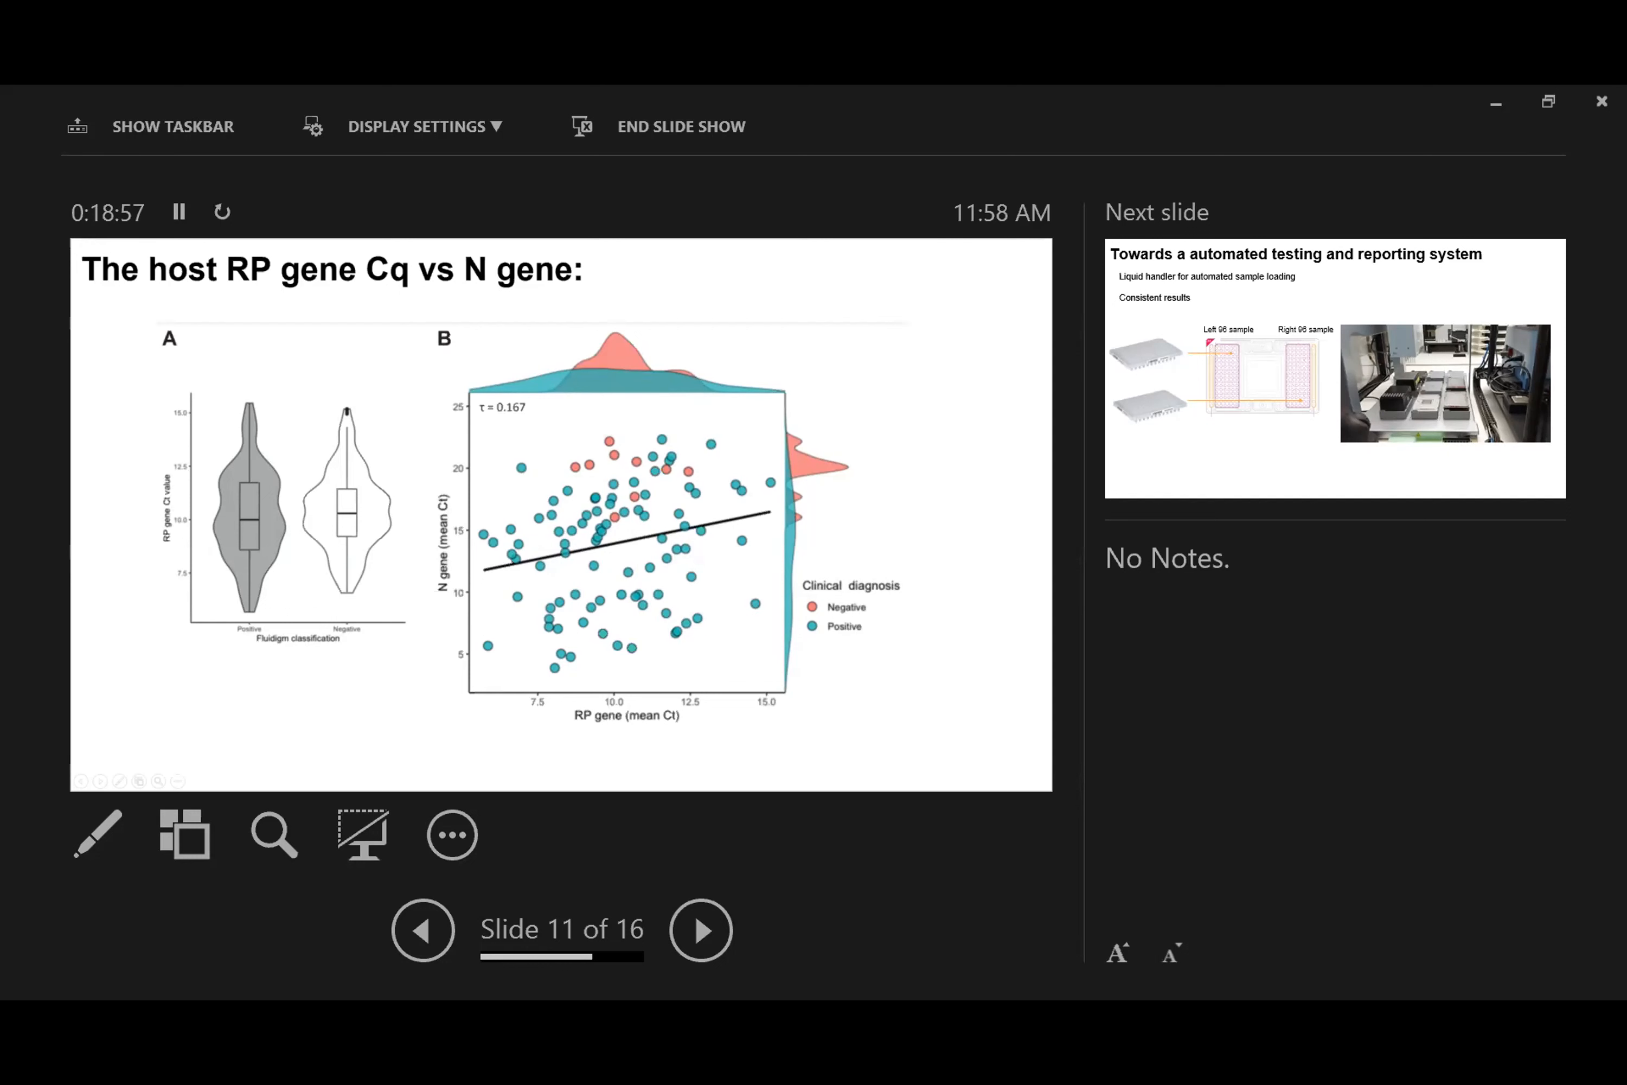
- Advance to slide 12 on automated testing and start its liquid-handler video
click(700, 929)
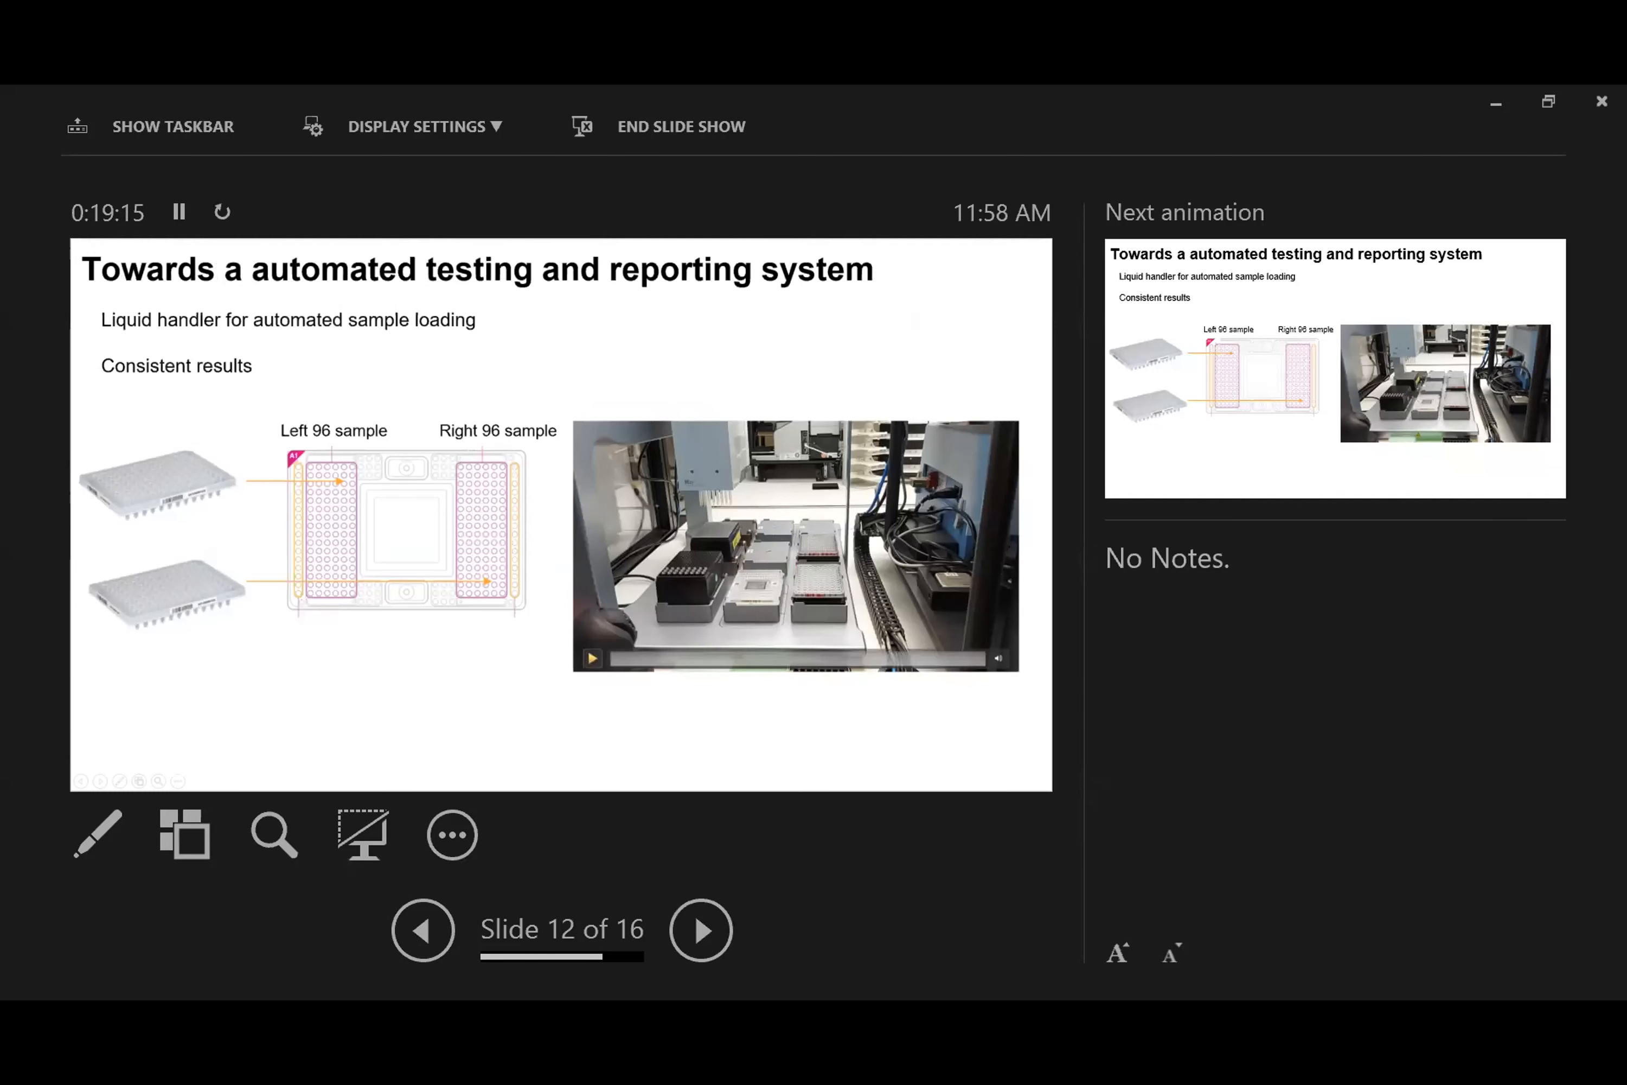
click(591, 658)
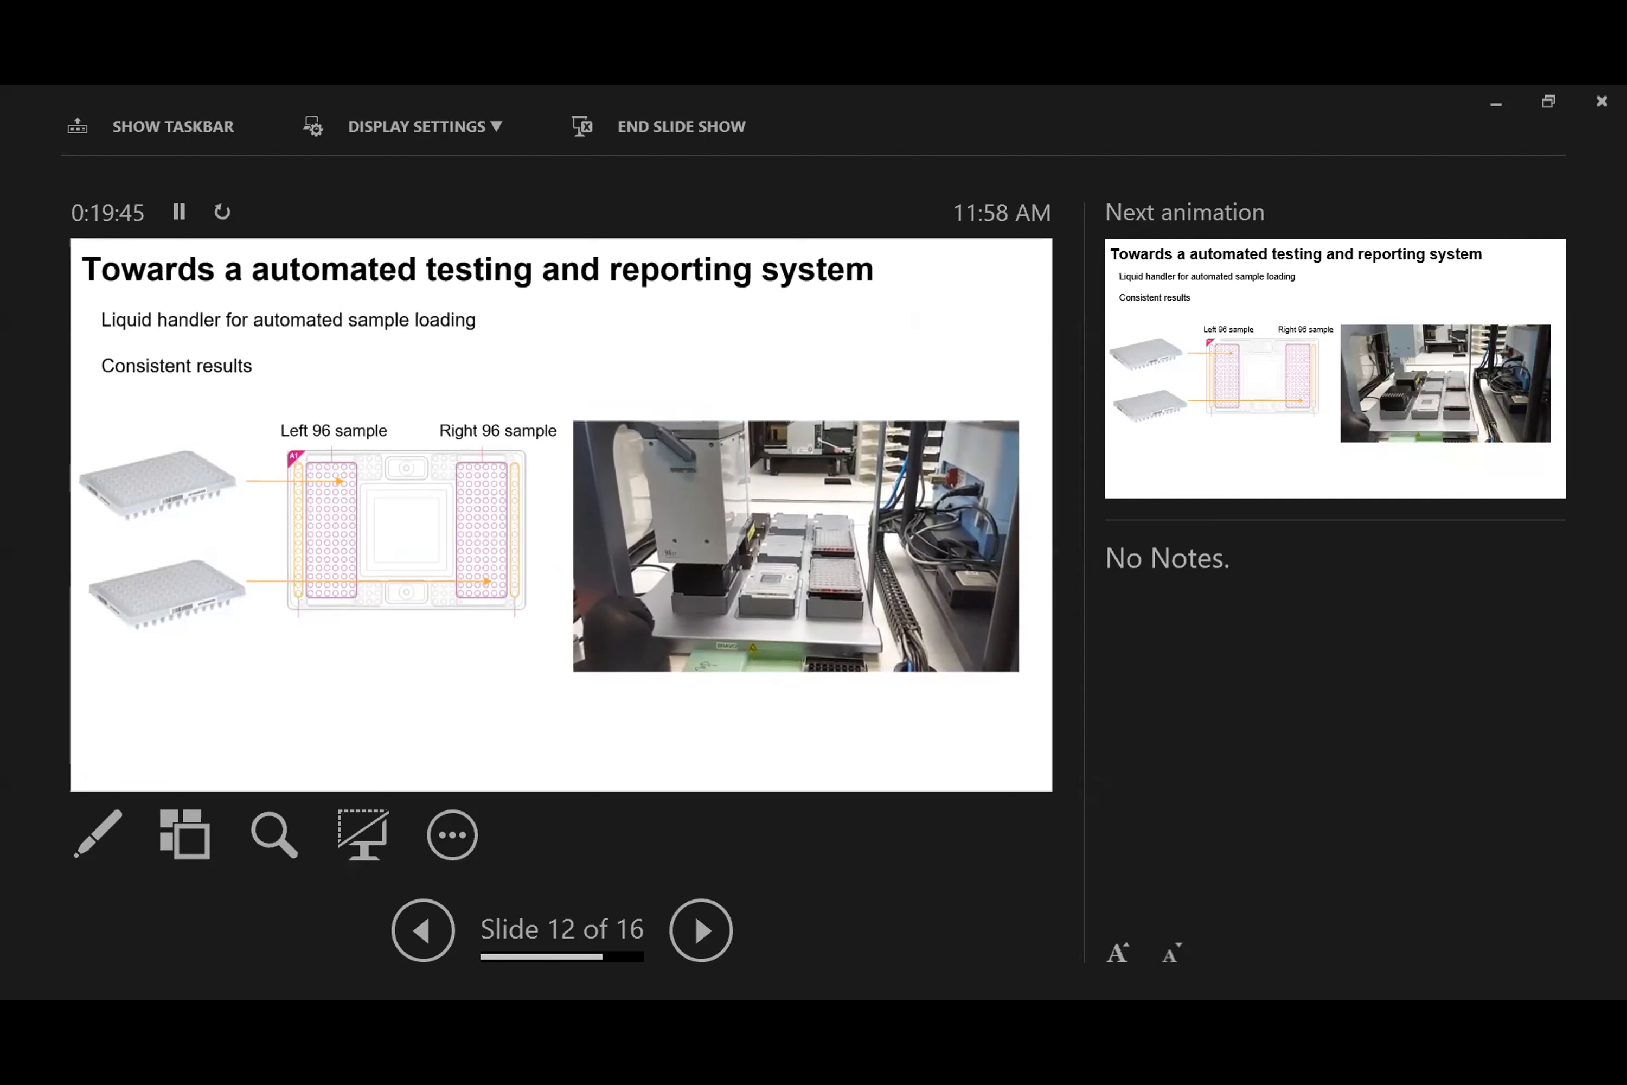
- Advance to slide 13 on the database recording every step of the testing workflow
click(700, 929)
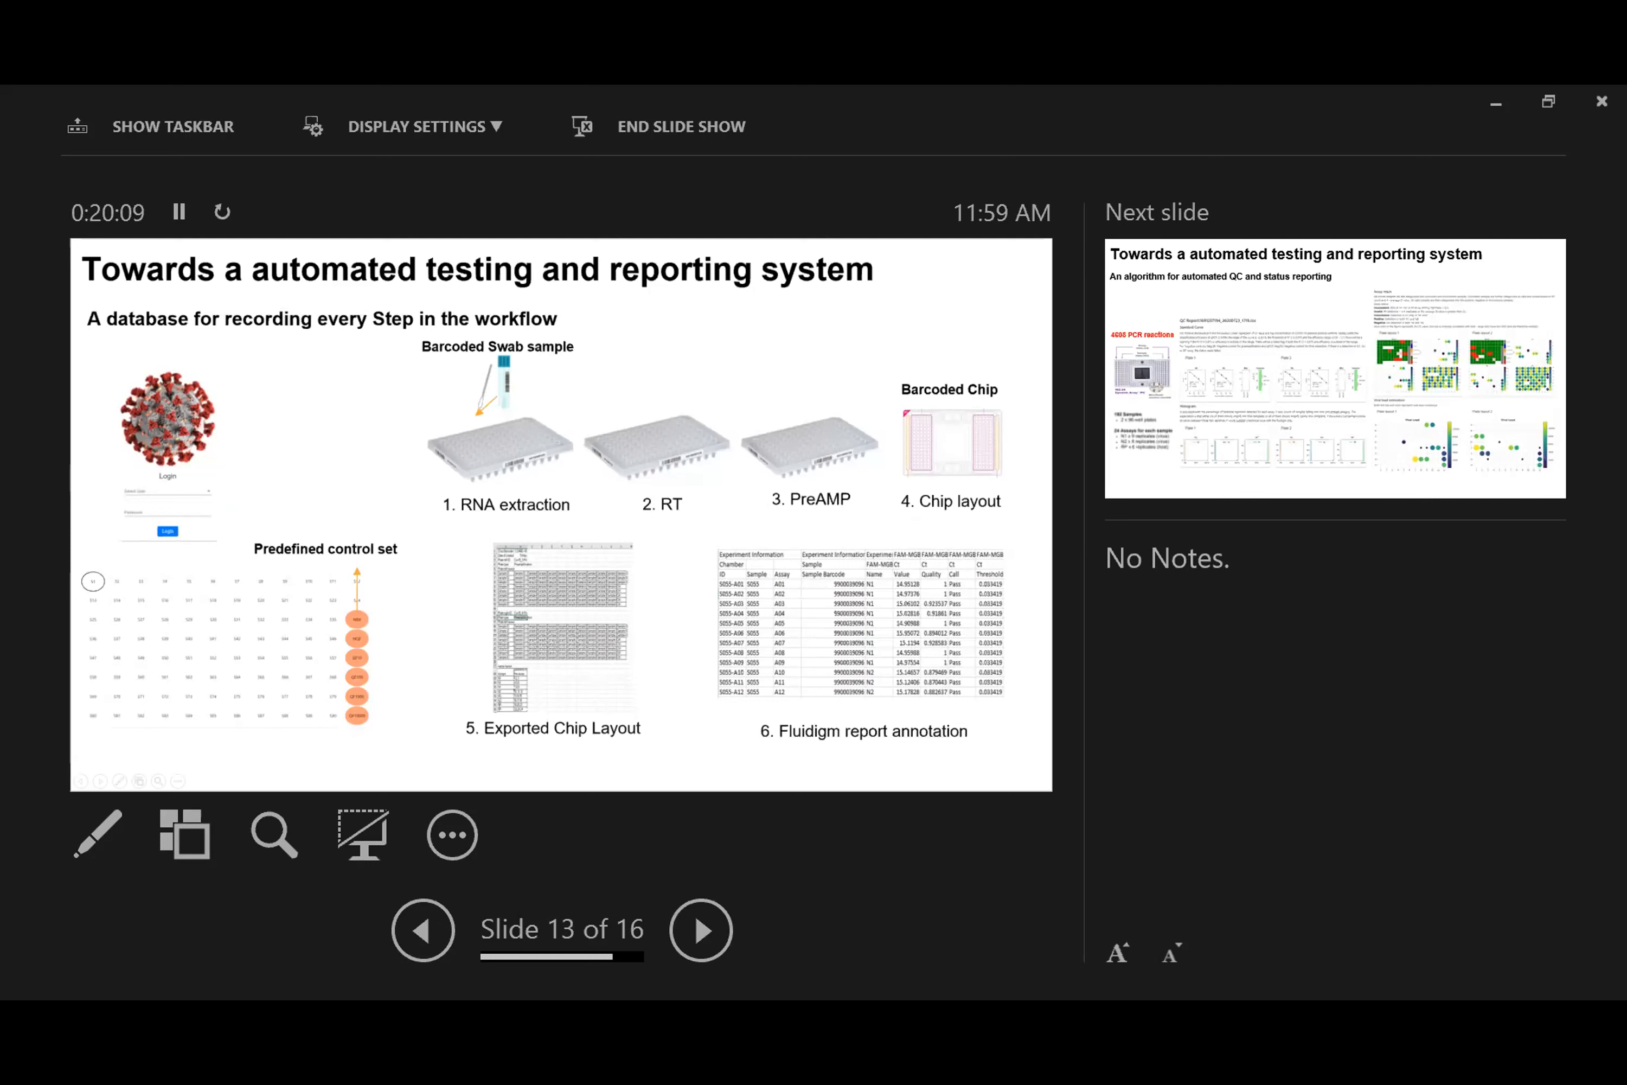
- Advance to slide 14 of 16, the automated QC and status reporting algorithm
click(699, 929)
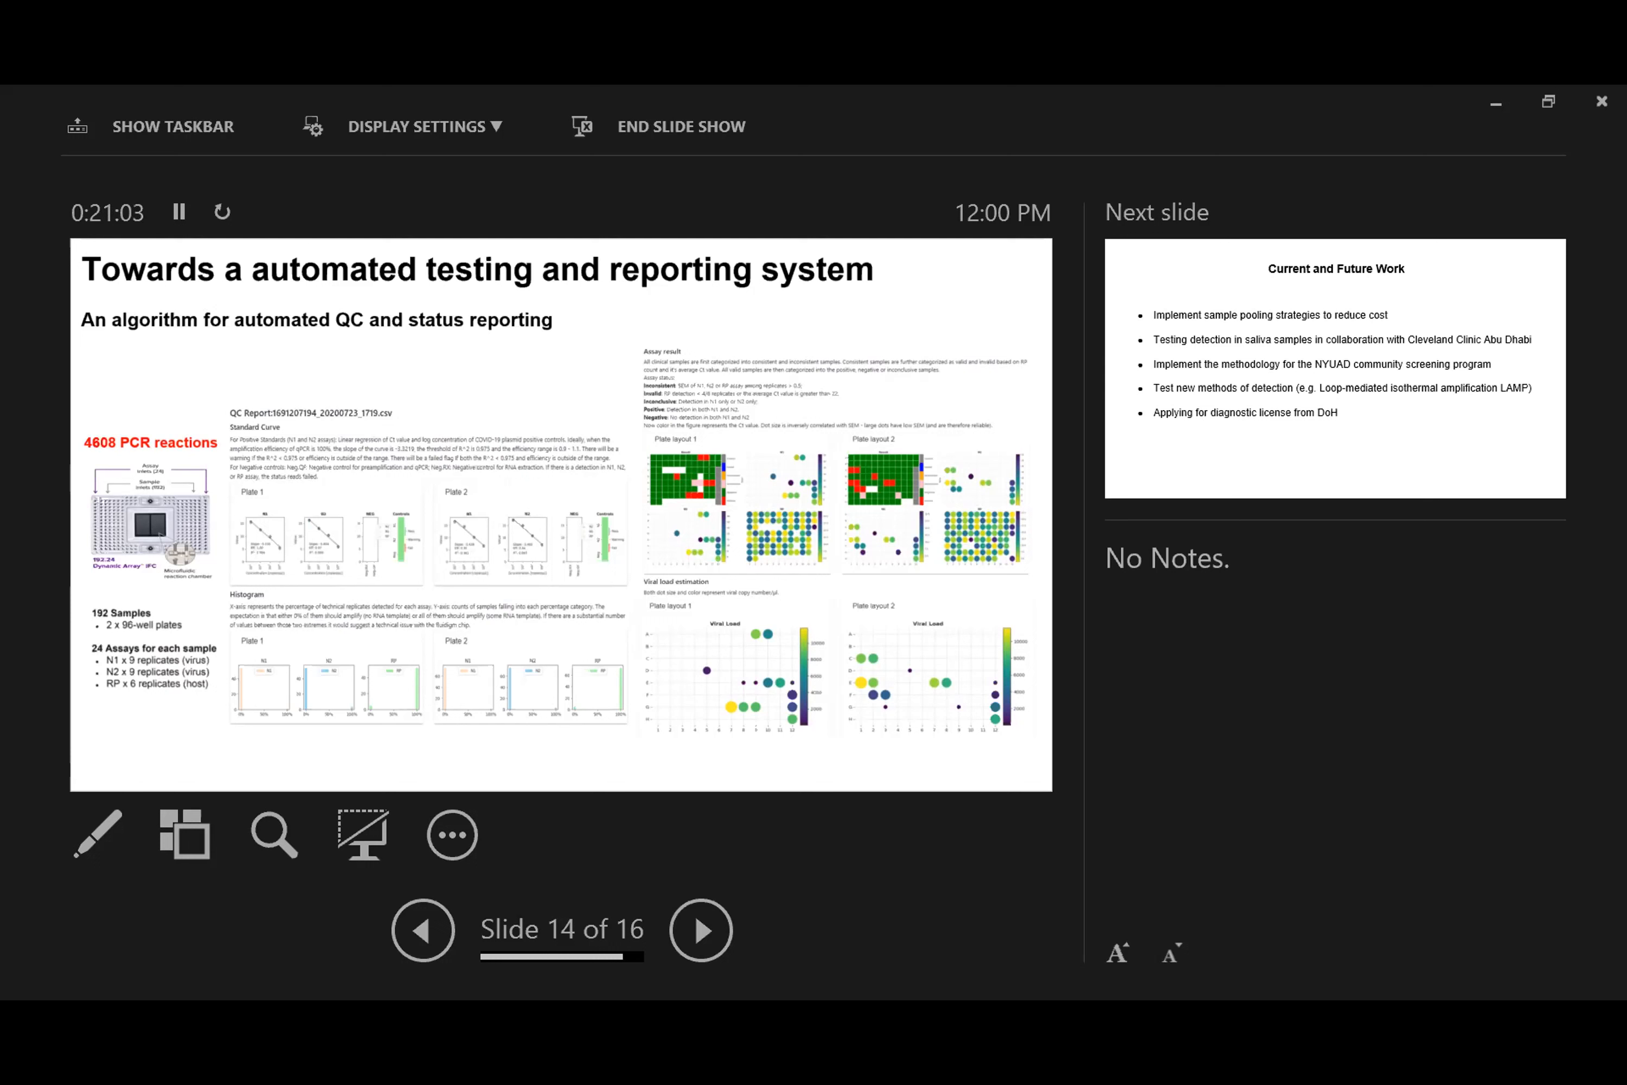
- Advance through slide 15, Current and Future Work, to slide 16, the Acknowledgement
click(699, 929)
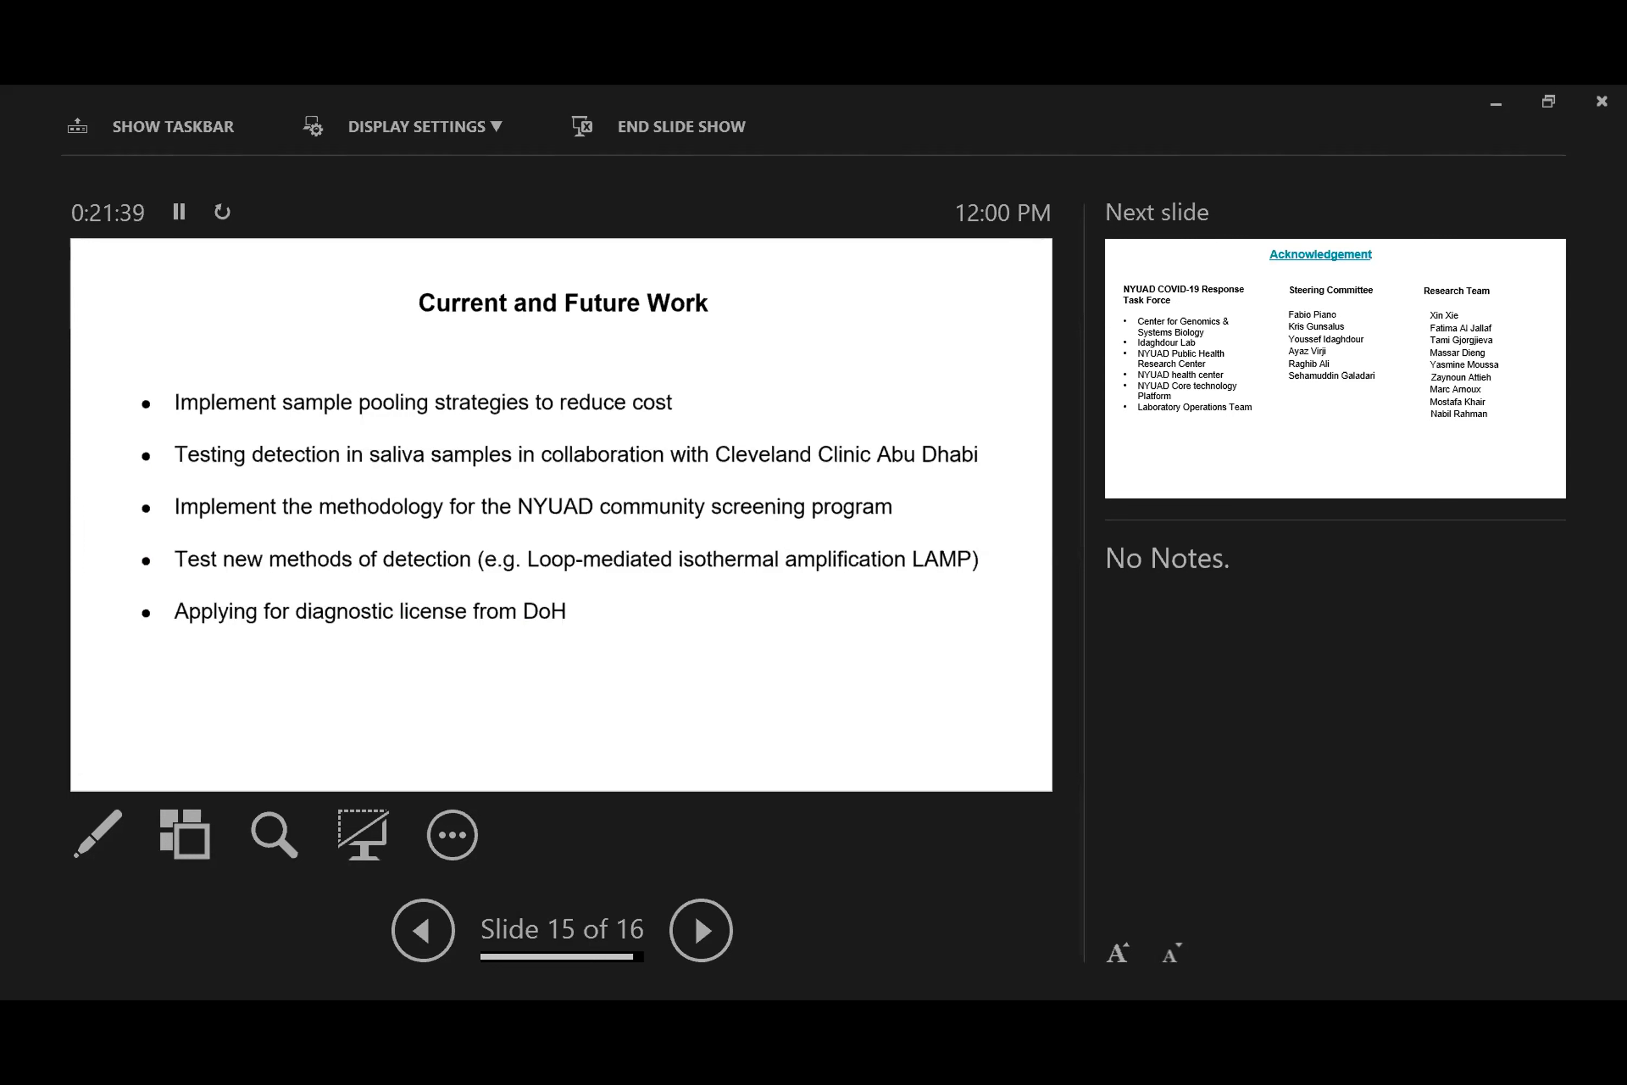
click(700, 929)
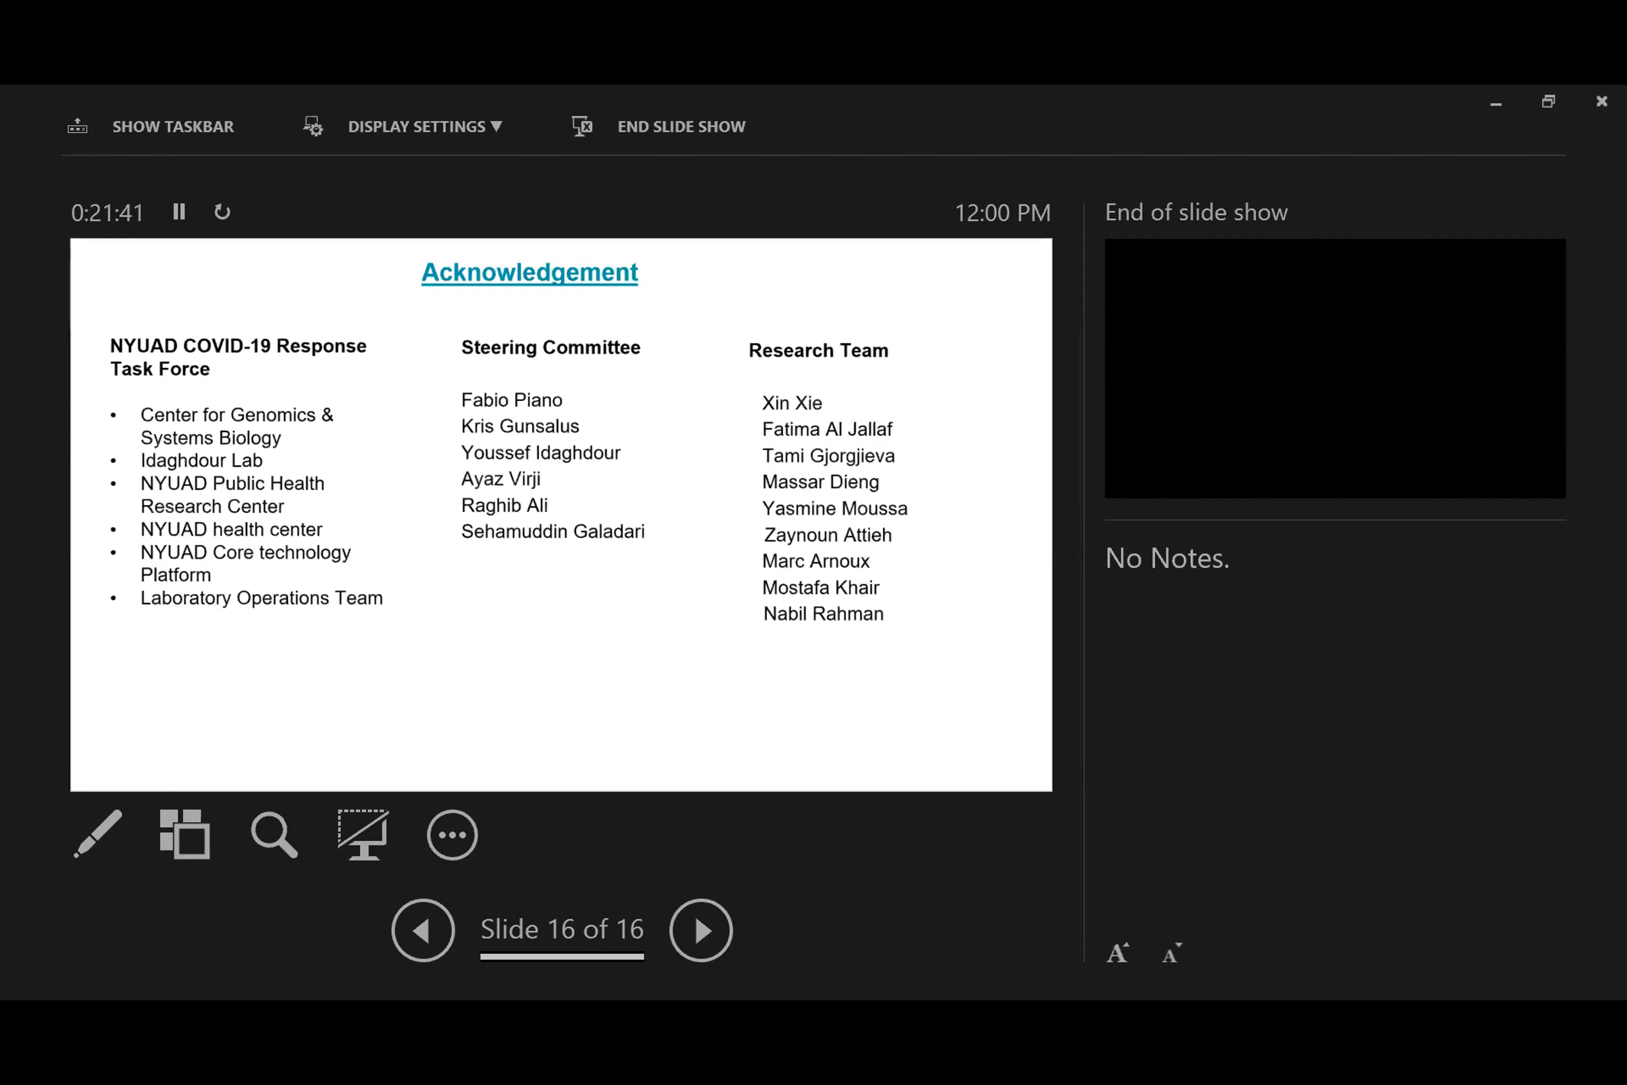